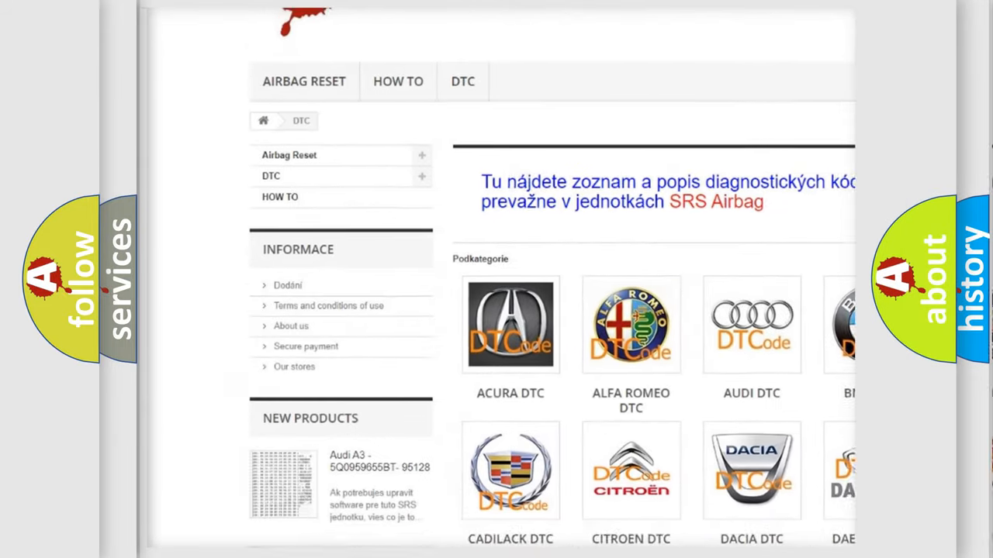
{"action": "scroll", "scroll_direction": "down", "scroll_amount": 3}
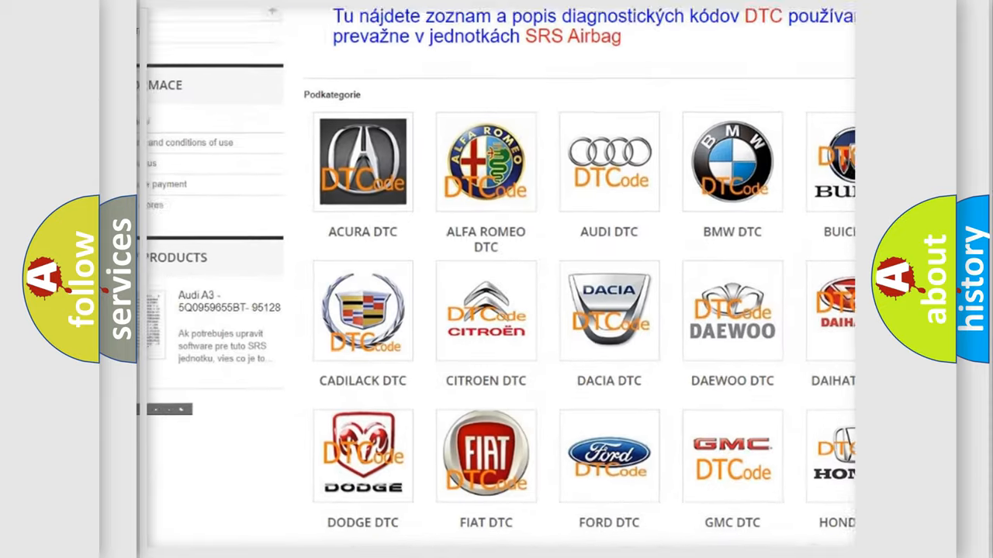
{"action": "scroll", "scroll_direction": "down", "scroll_amount": 3}
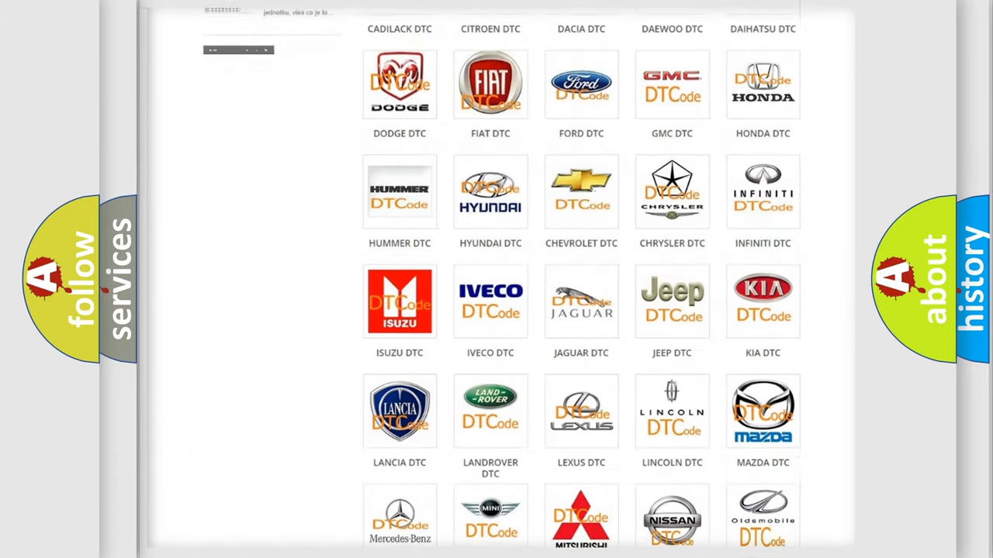
{"action": "scroll", "scroll_direction": "down", "scroll_amount": 3}
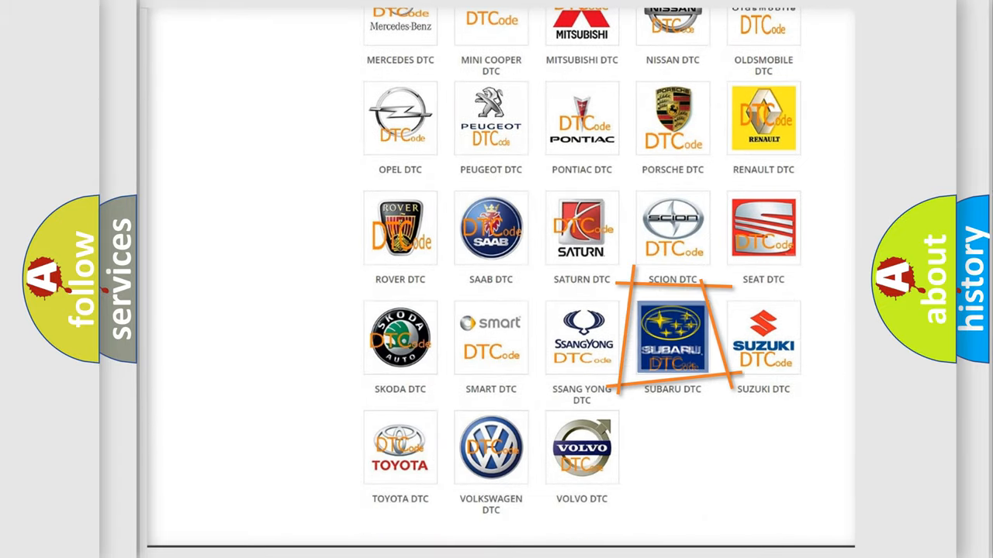